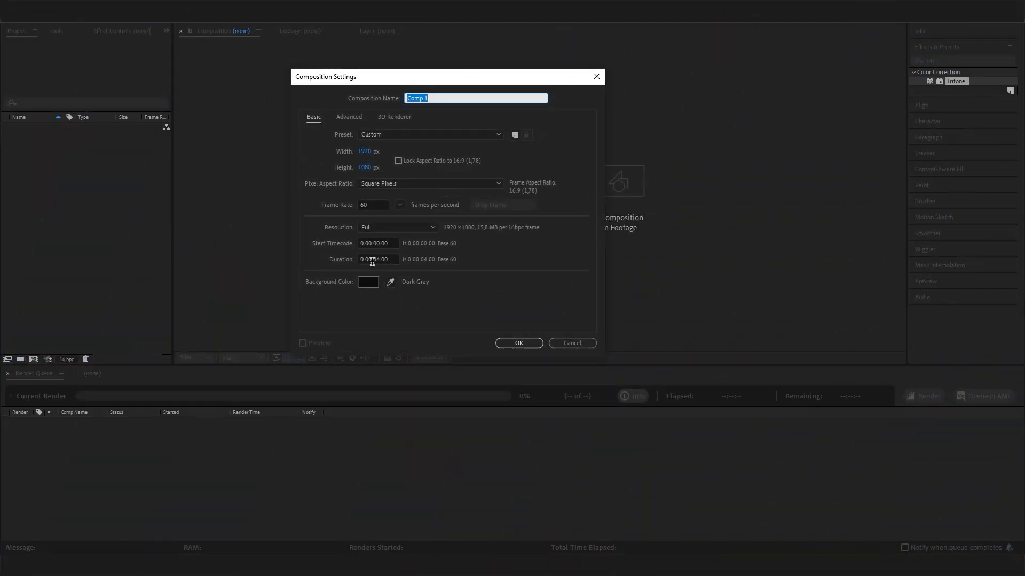
Step: Create a 10-second comp and scale the Porsche crest layer down to about 30%
{"action": "type", "text": "0:00:10:00"}
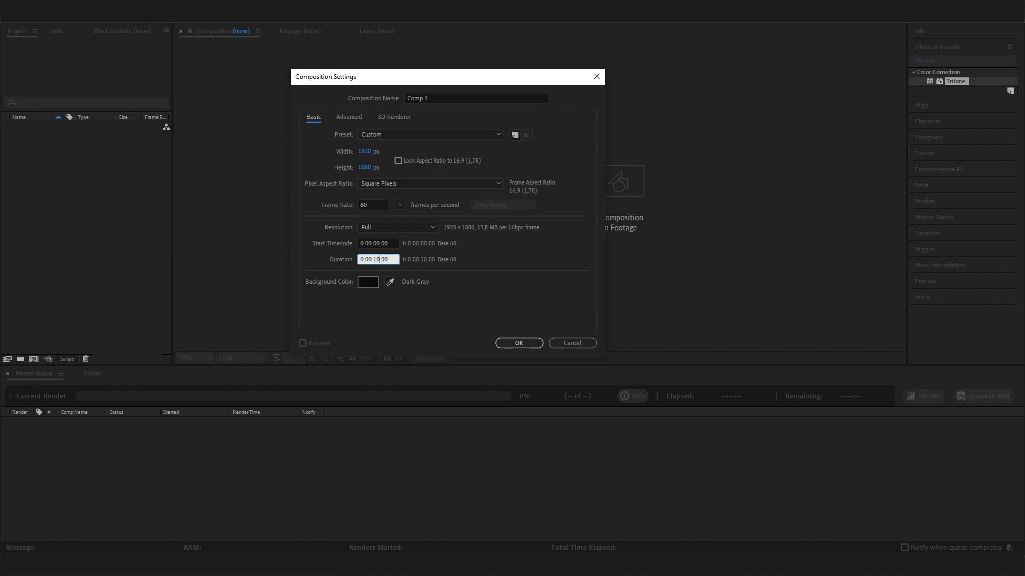
{"action": "left_click", "coordinate": [518, 343]}
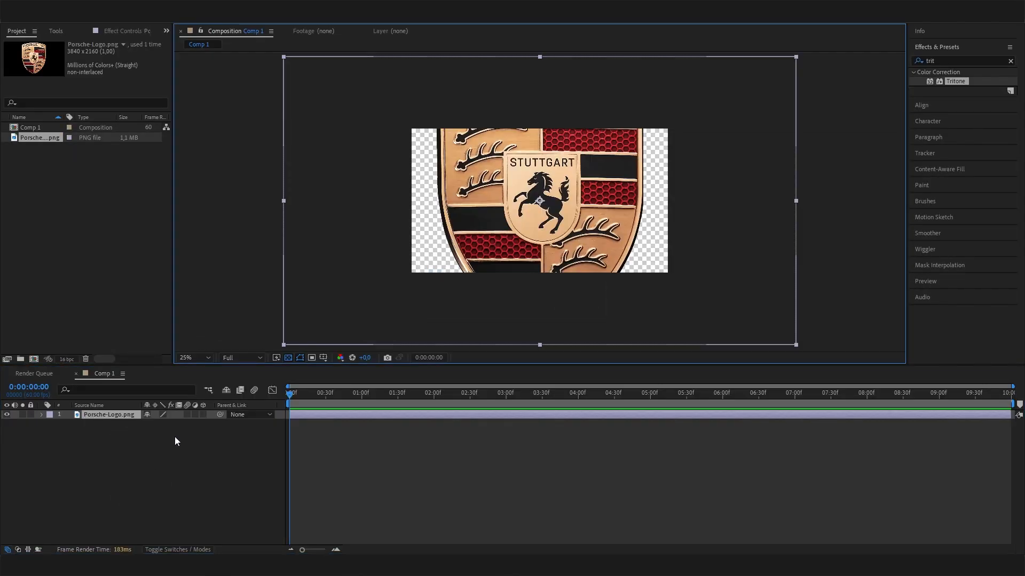
{"action": "mouse_move", "coordinate": [134, 429]}
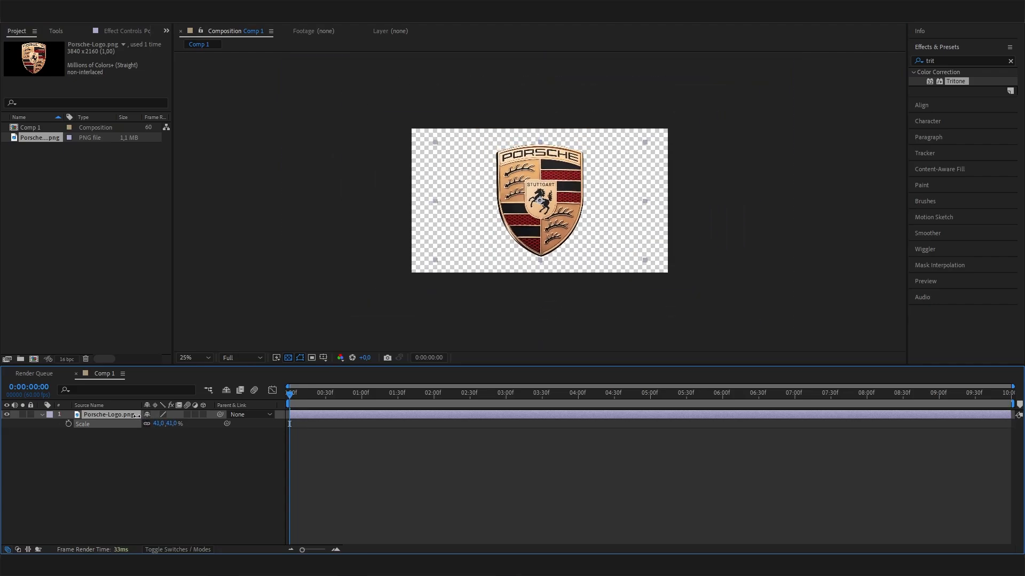
{"action": "left_click", "coordinate": [193, 358]}
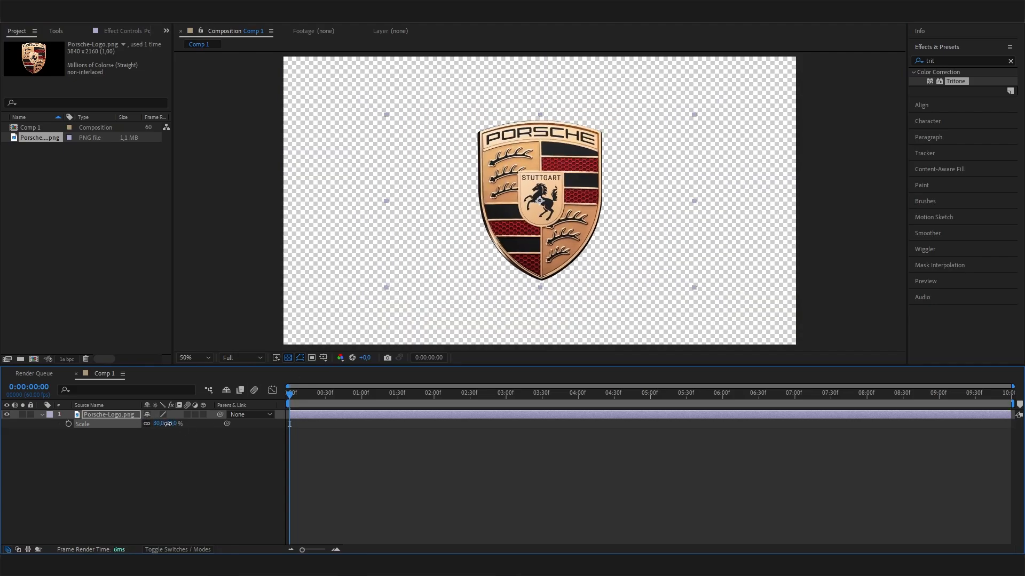
Step: Pre-compose the crest layer, moving all attributes into the new composition
{"action": "right_click", "coordinate": [107, 414]}
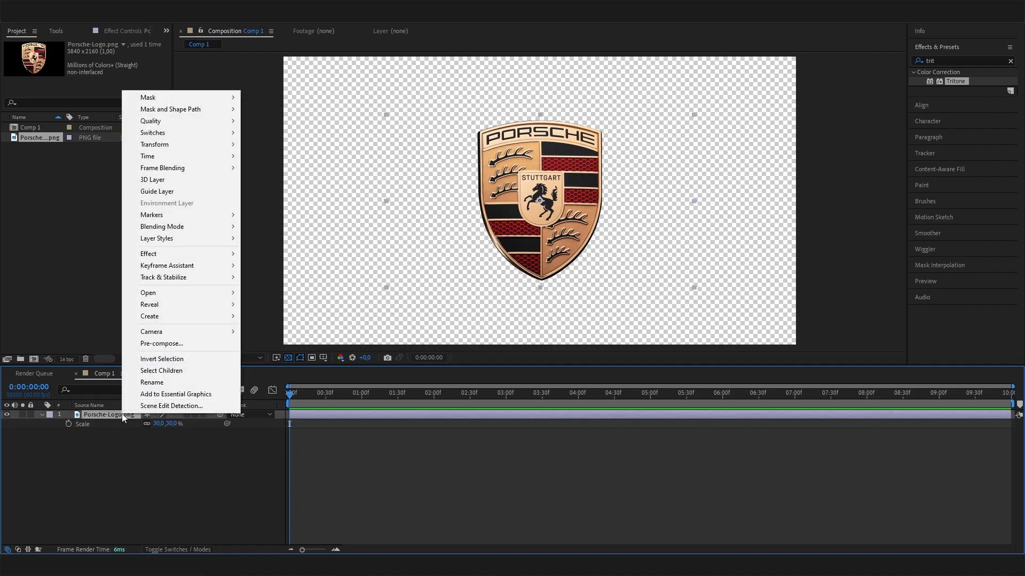
{"action": "left_click", "coordinate": [162, 344]}
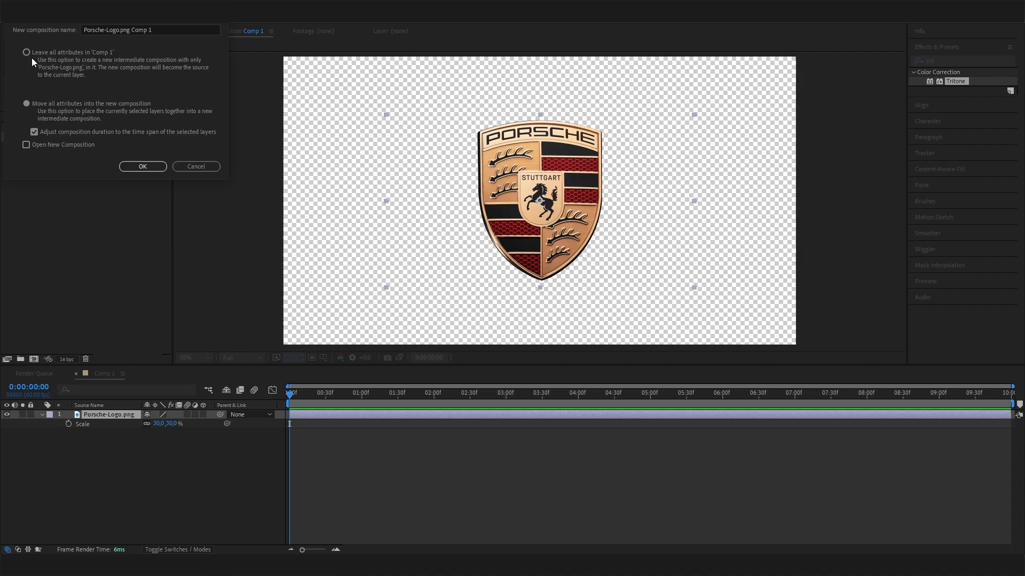
{"action": "left_click", "coordinate": [25, 51]}
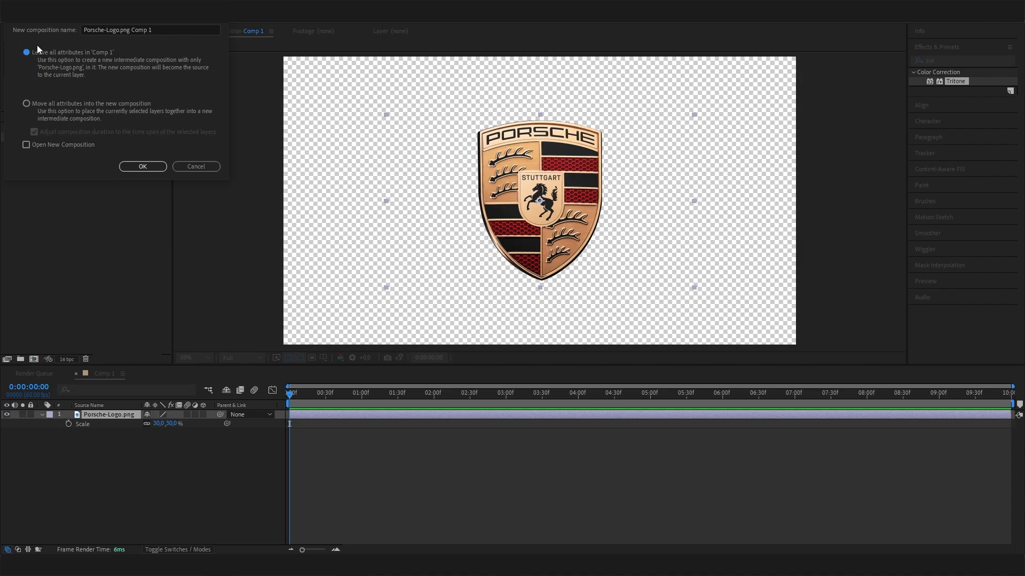
{"action": "left_click", "coordinate": [25, 103]}
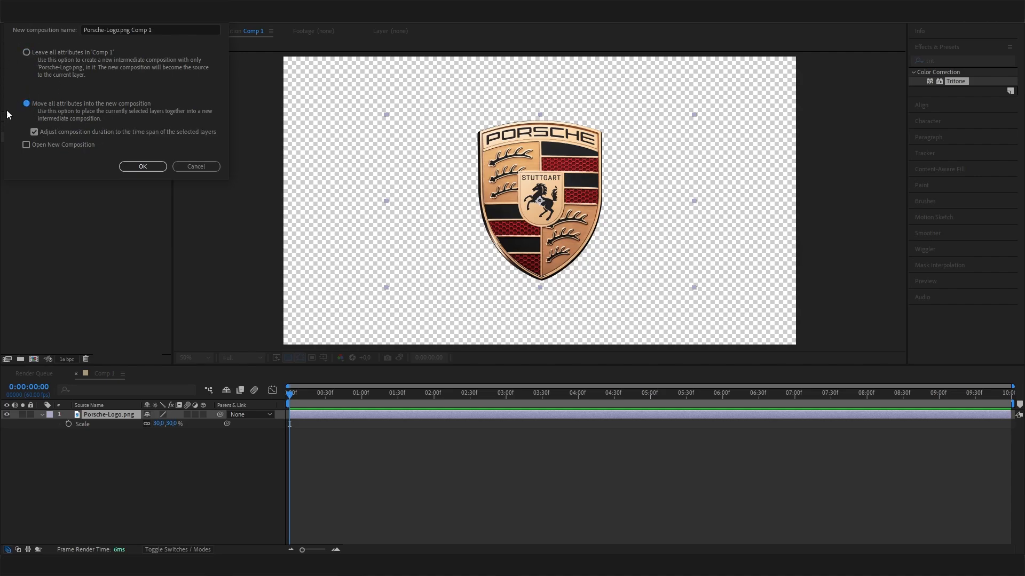
{"action": "mouse_move", "coordinate": [23, 248]}
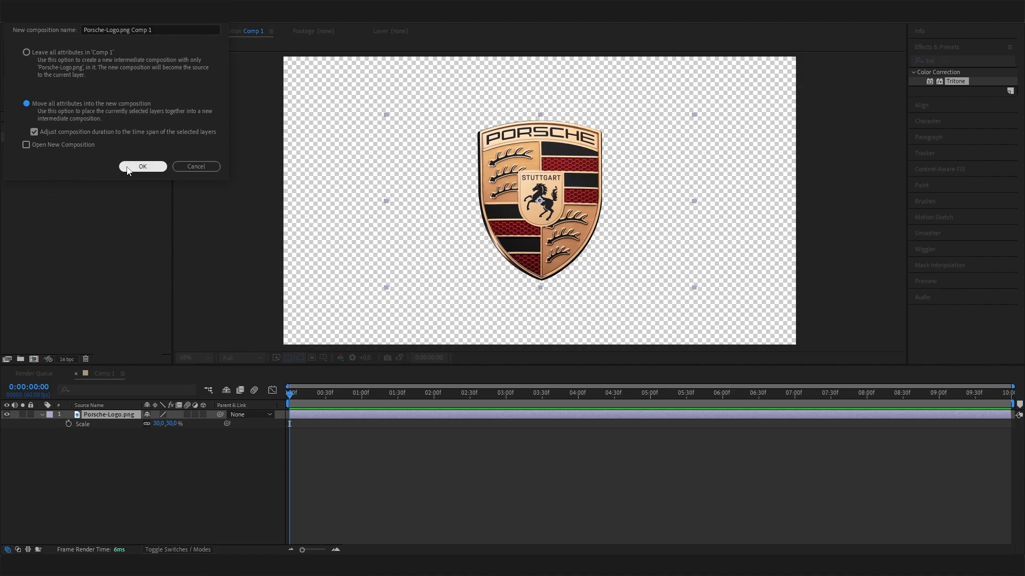
{"action": "left_click", "coordinate": [142, 166]}
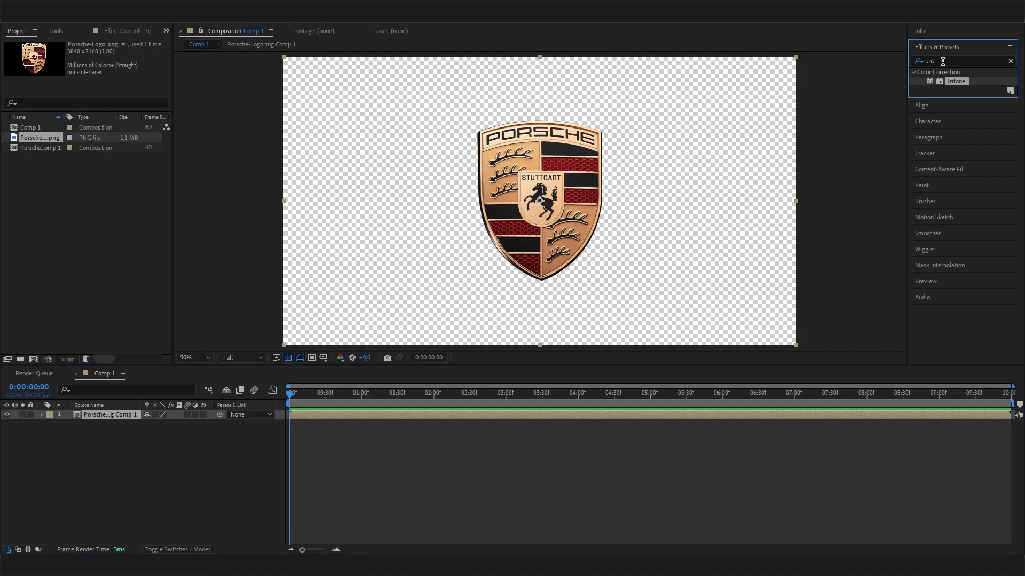
Step: Apply the Shatter effect to the crest comp and scrub the first frames of the breakup
{"action": "left_click", "coordinate": [1010, 59]}
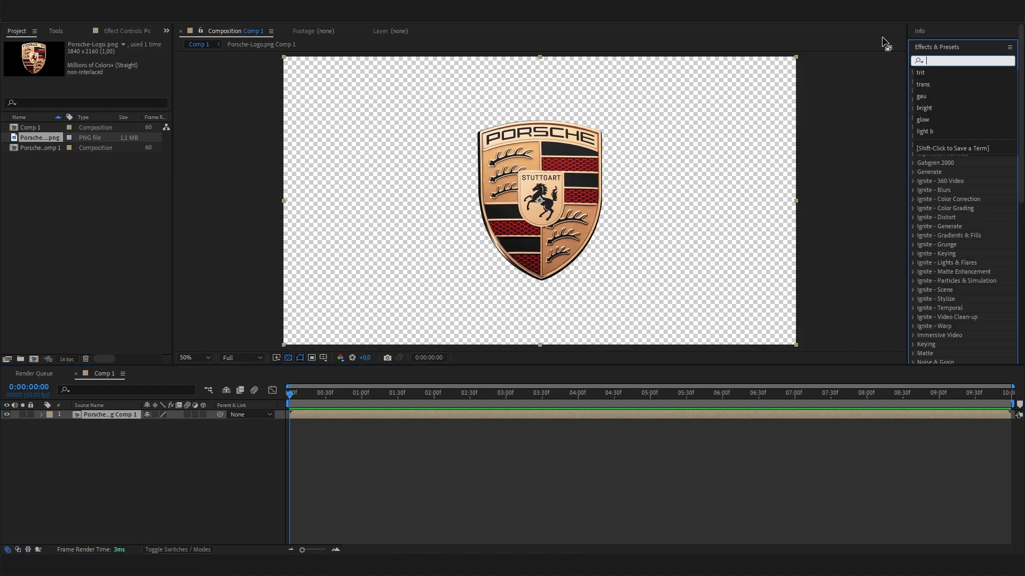
{"action": "type", "text": "shatt"}
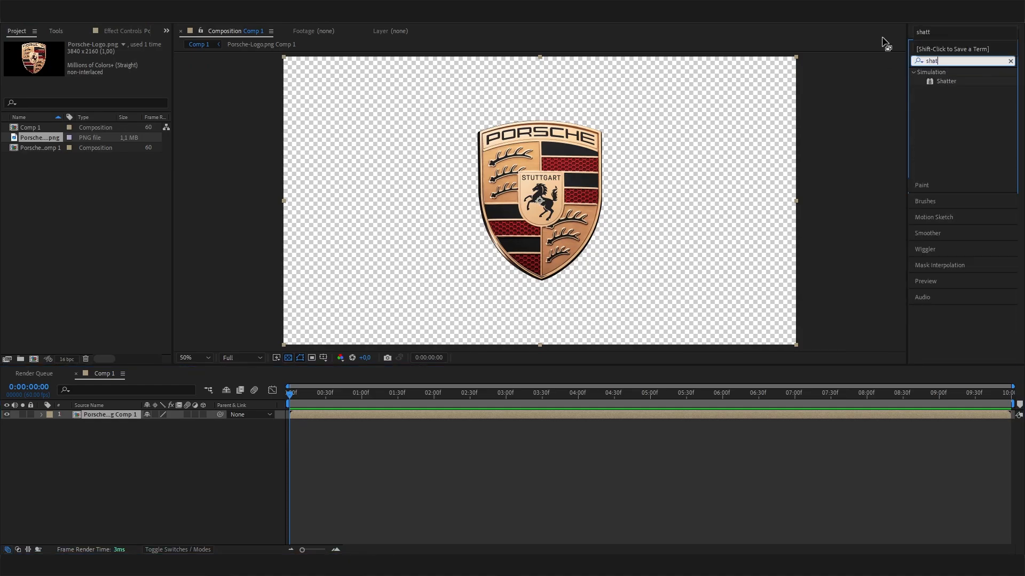
{"action": "left_click", "coordinate": [945, 81]}
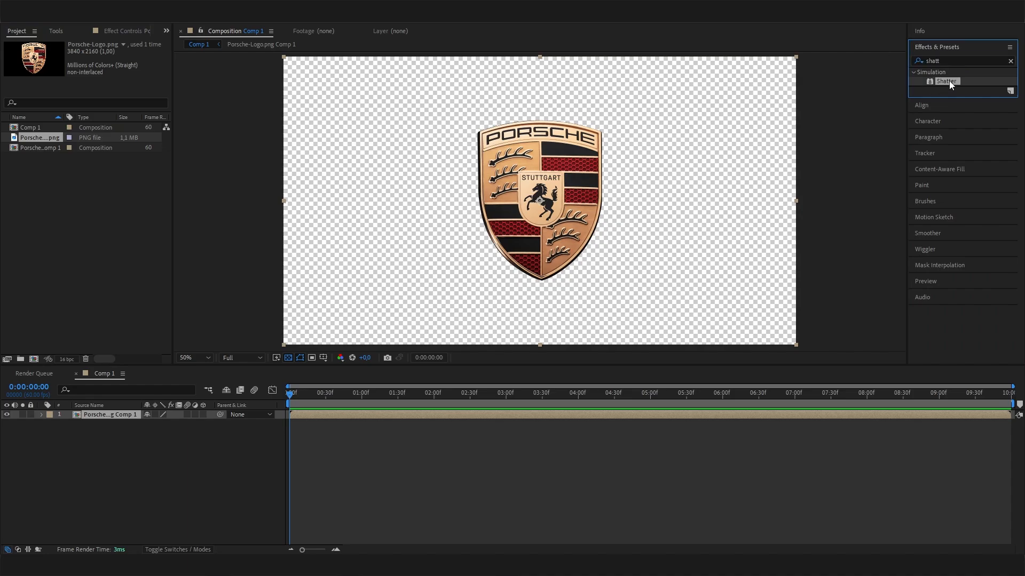
{"action": "double_click", "coordinate": [947, 82]}
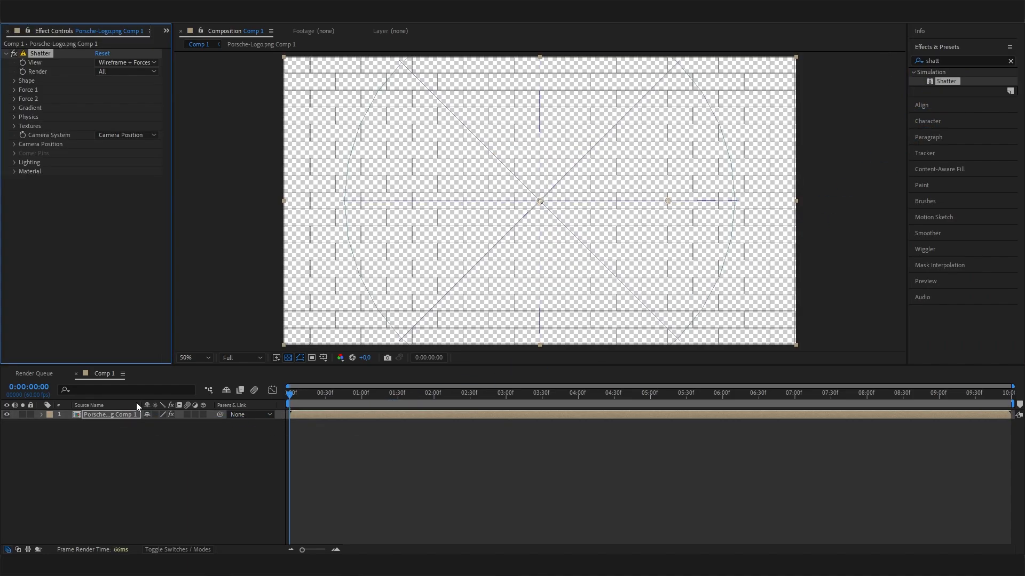
{"action": "left_click", "coordinate": [325, 393]}
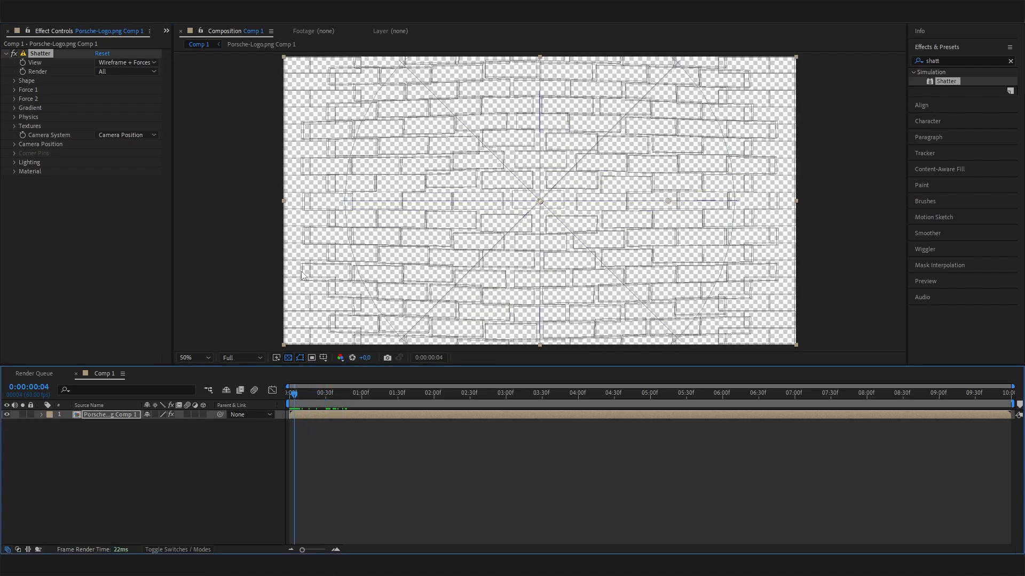
{"action": "left_click", "coordinate": [374, 393]}
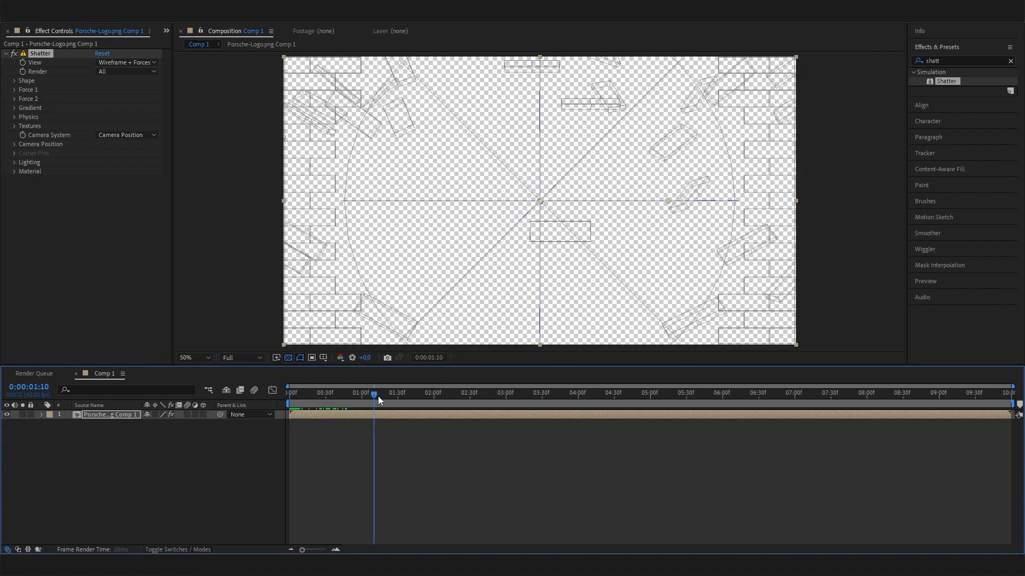
{"action": "left_click", "coordinate": [296, 393]}
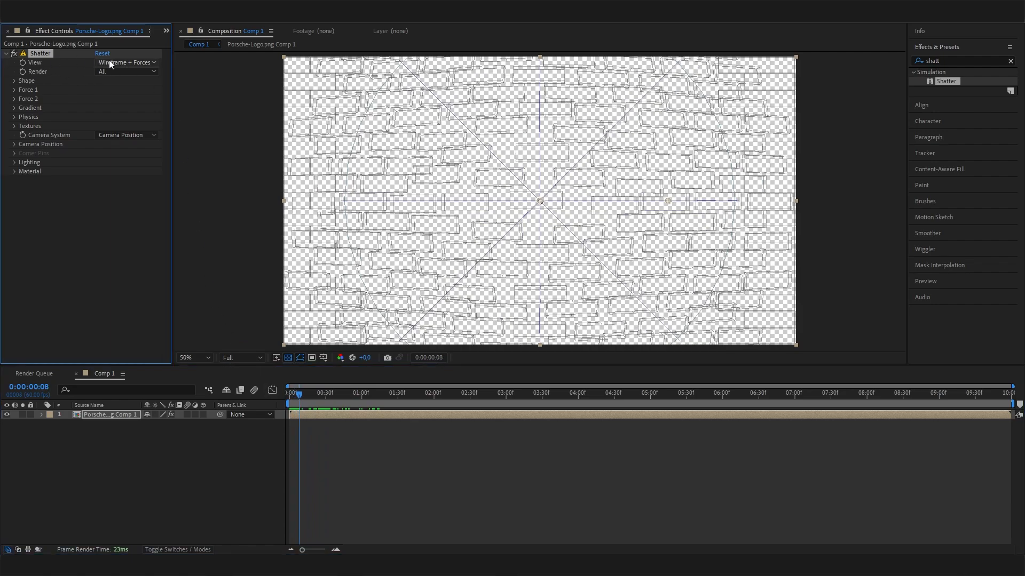
Step: Switch the Shatter view to Rendered and preview the crest breaking apart
{"action": "left_click", "coordinate": [126, 62]}
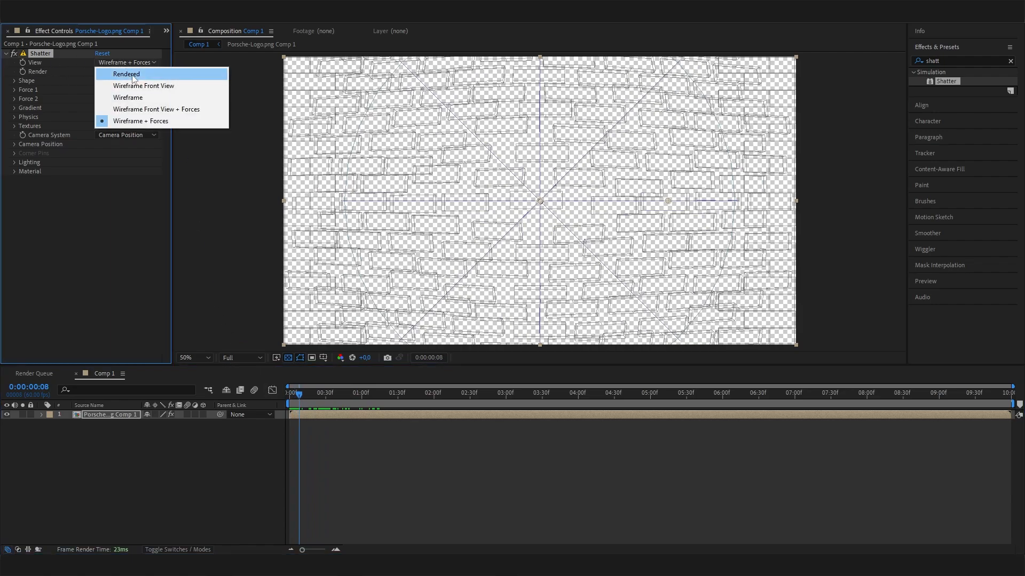
{"action": "left_click", "coordinate": [126, 73]}
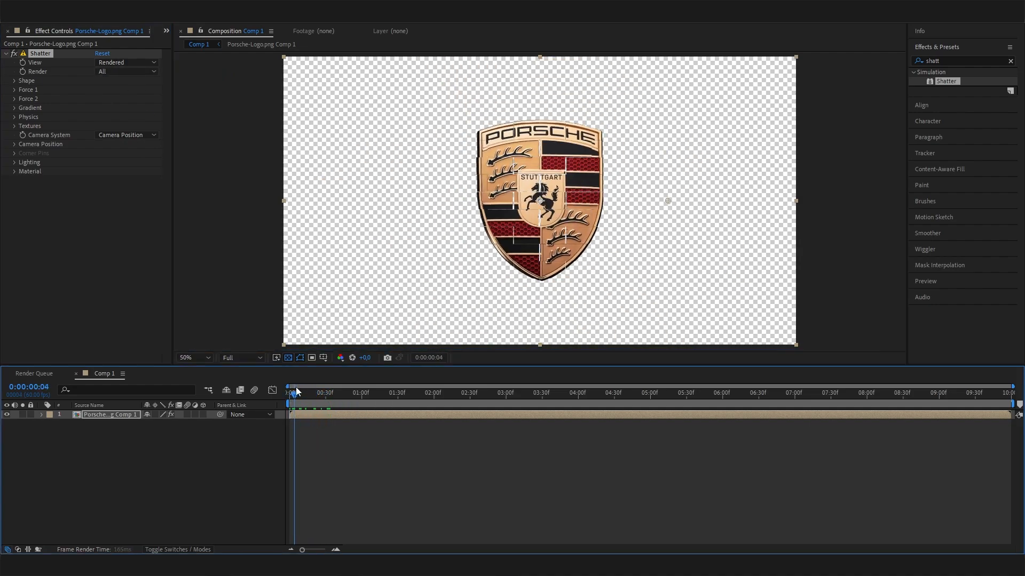
{"action": "left_click_drag", "start_coordinate": [289, 392], "coordinate": [298, 392]}
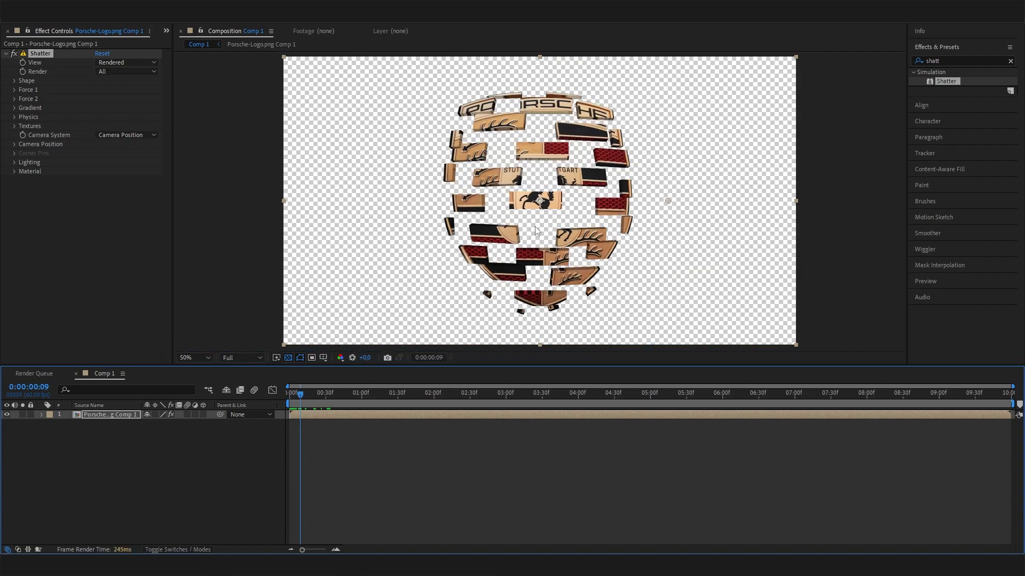
{"action": "left_click", "coordinate": [359, 392]}
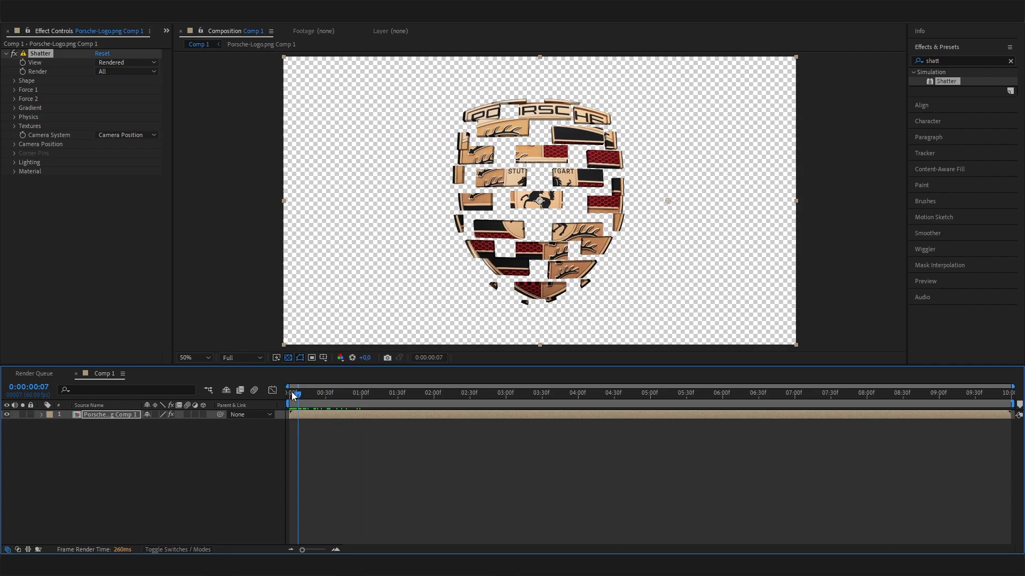
Step: Set the Shatter pattern to Glass and preview it around one second in
{"action": "left_click", "coordinate": [17, 81]}
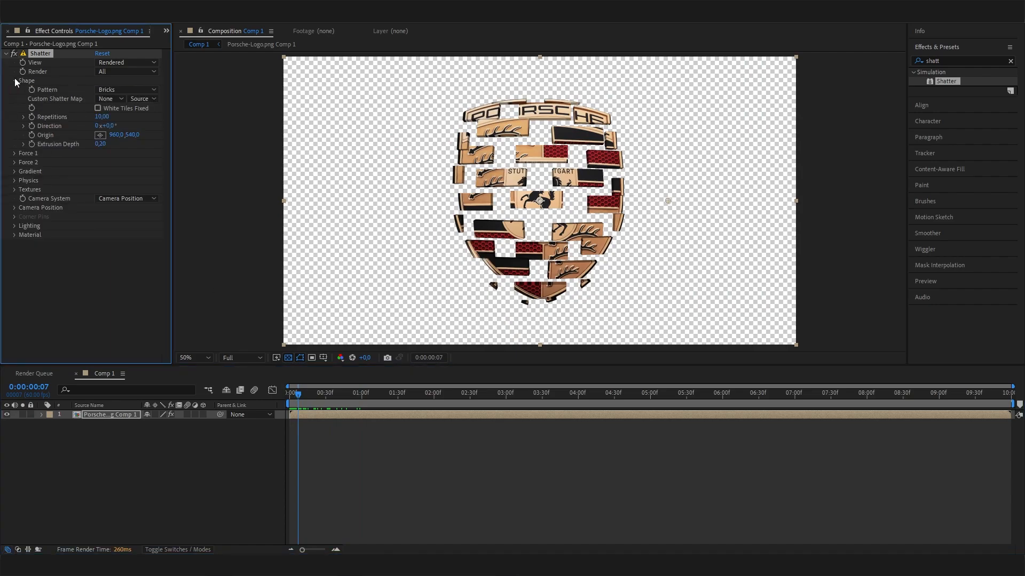
{"action": "left_click", "coordinate": [126, 90]}
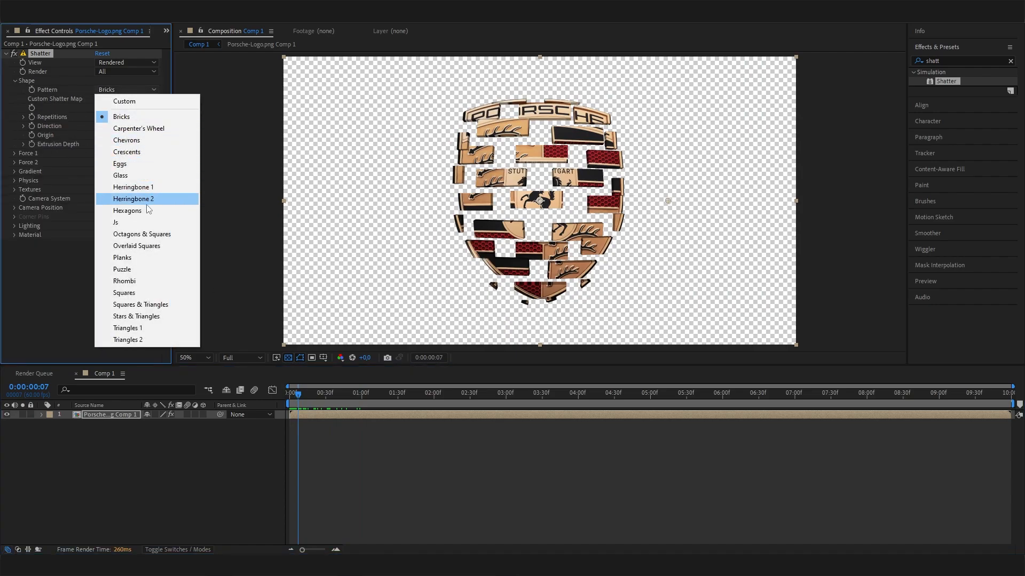
{"action": "left_click", "coordinate": [121, 175]}
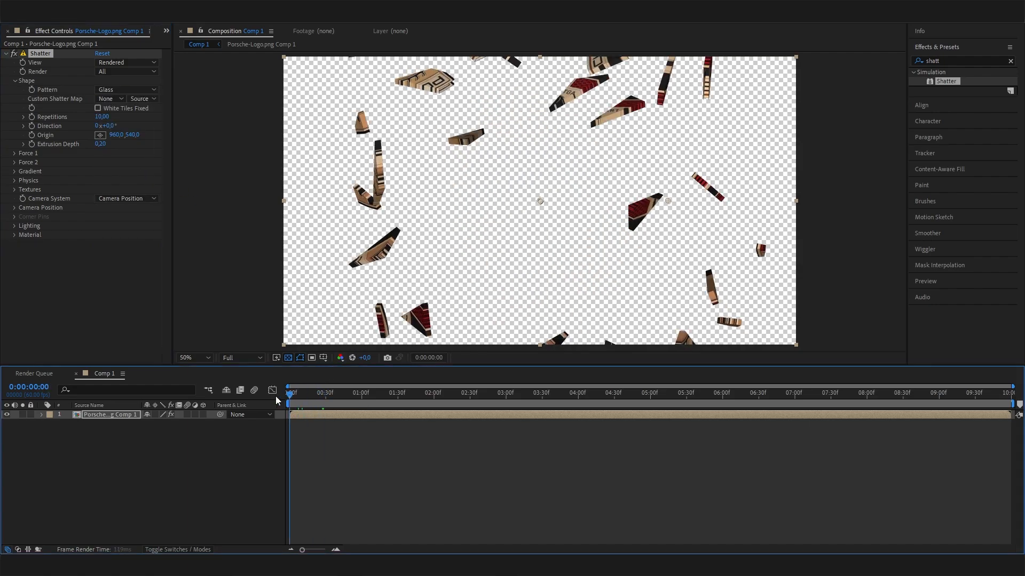
{"action": "left_click", "coordinate": [322, 393]}
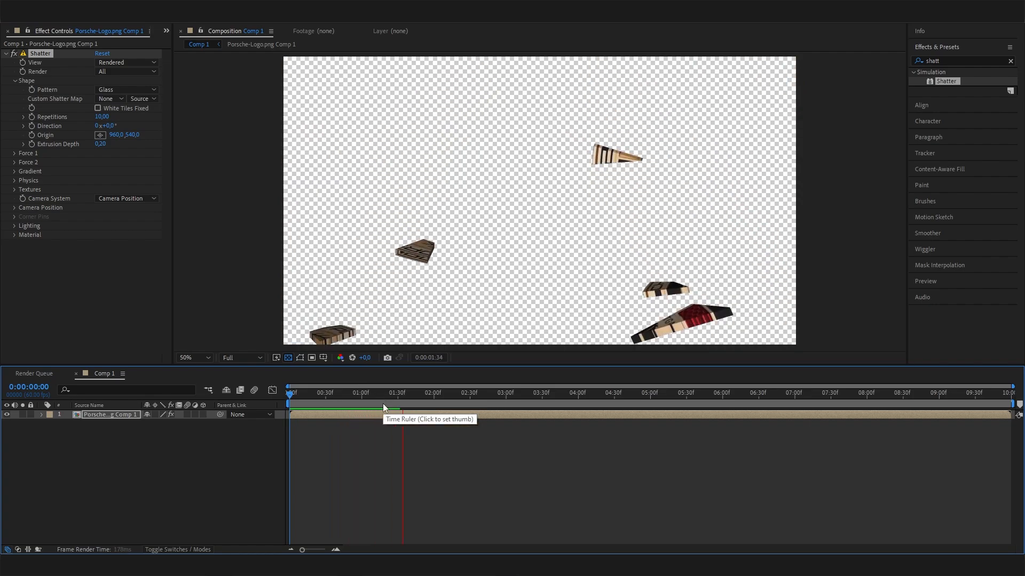
{"action": "left_click", "coordinate": [367, 393]}
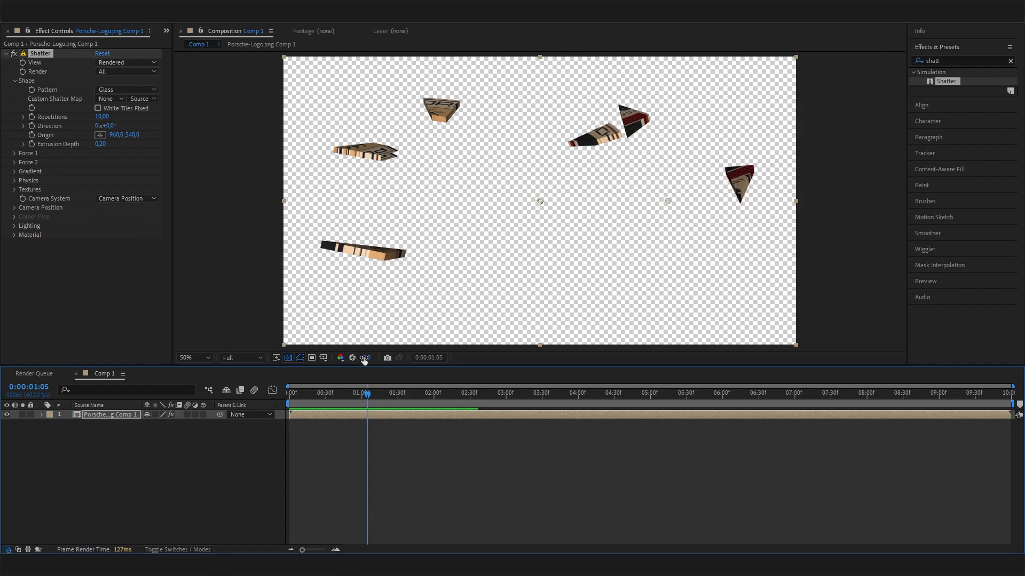
Step: Set Shatter Force 1 Strength to 0,30 and Physics Gravity to 0
{"action": "left_click", "coordinate": [12, 154]}
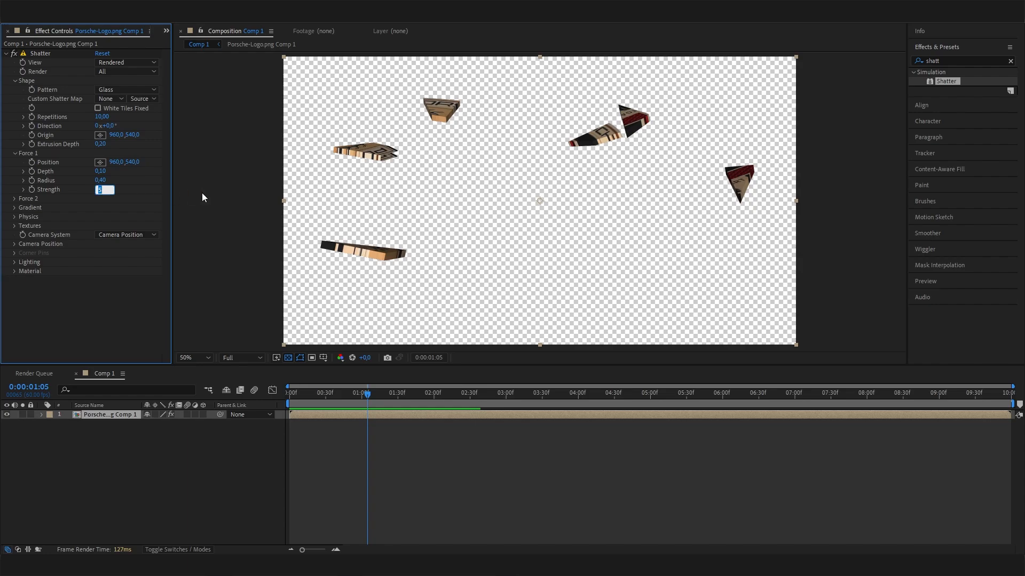
{"action": "type", "text": "0"}
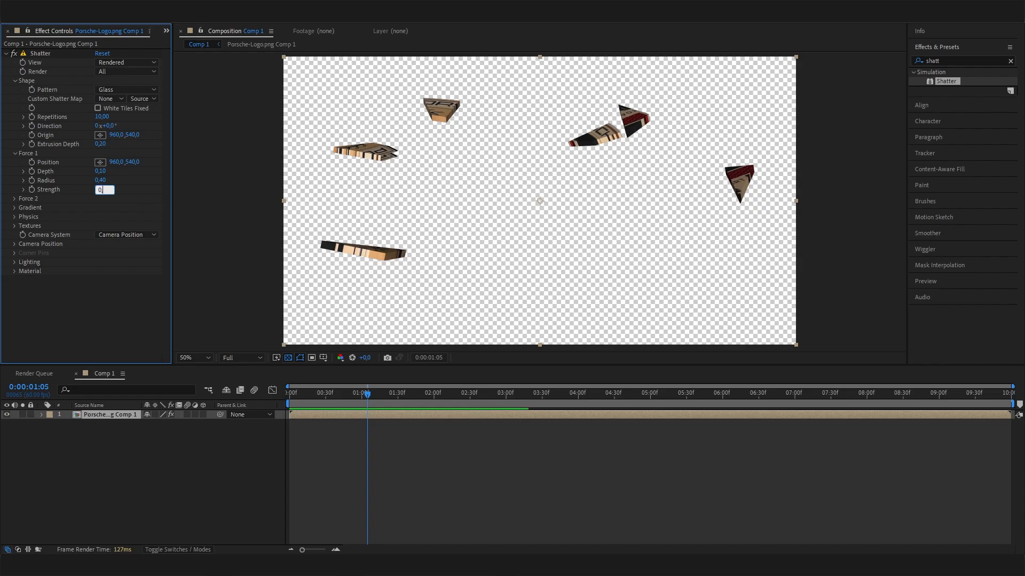
{"action": "type", "text": "0,30"}
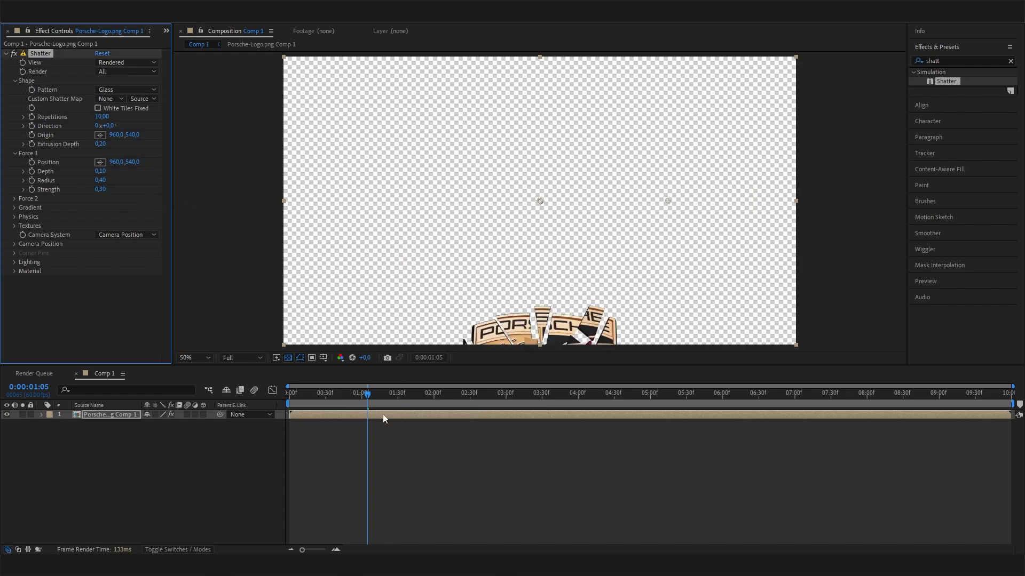
{"action": "left_click", "coordinate": [288, 393]}
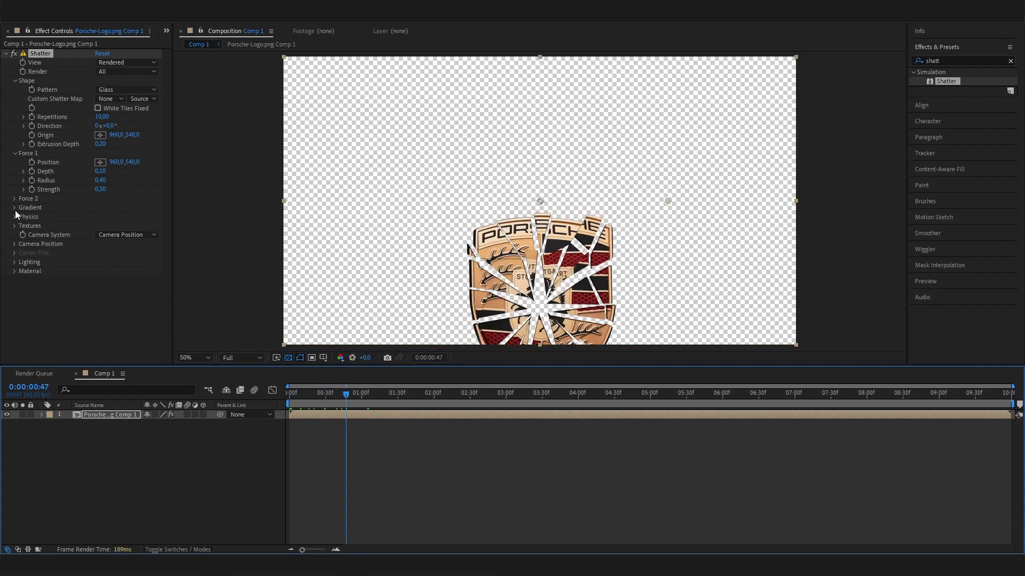
{"action": "mouse_move", "coordinate": [30, 227]}
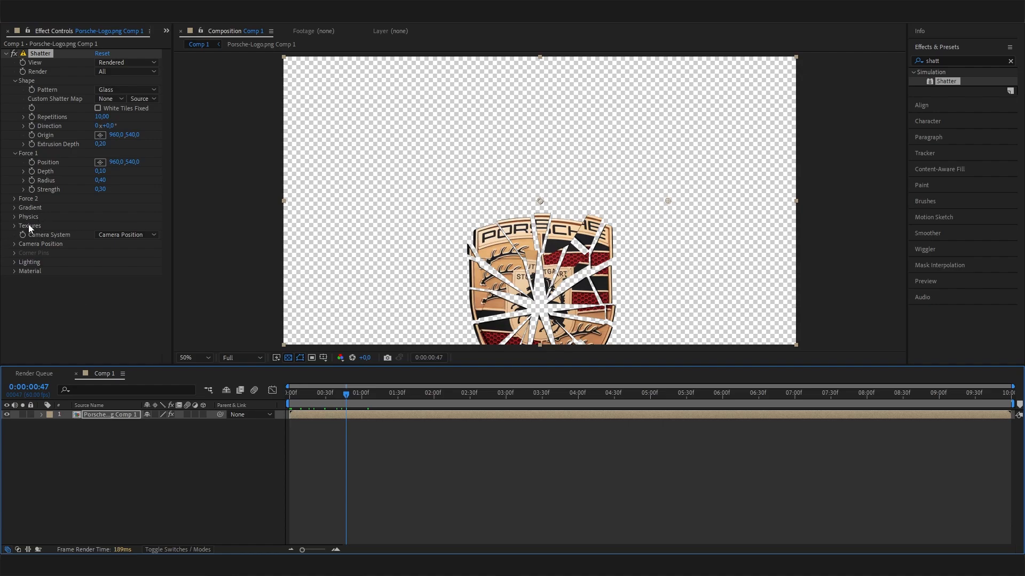
{"action": "left_click", "coordinate": [13, 217]}
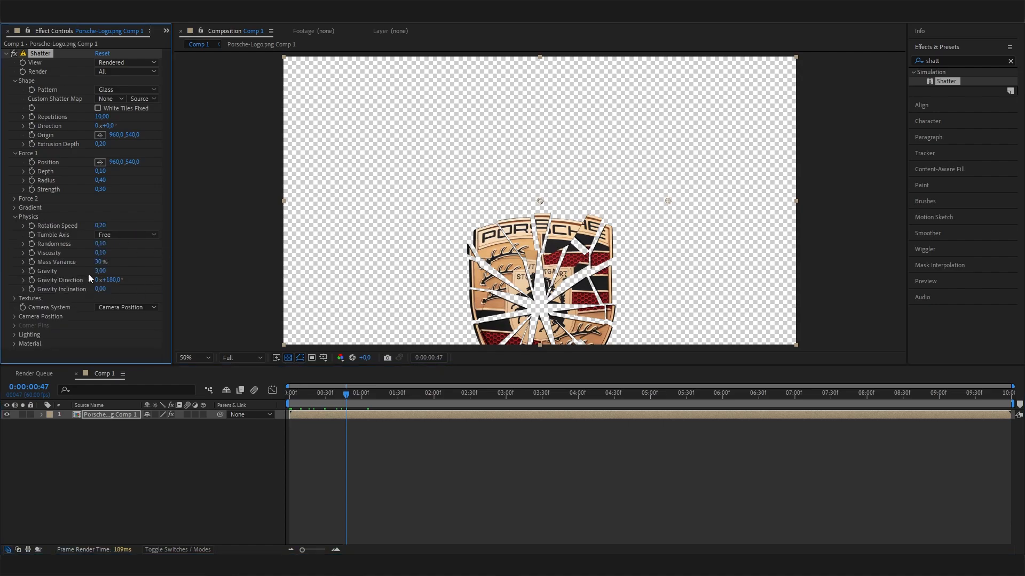
{"action": "left_click", "coordinate": [100, 271]}
{"action": "type", "text": "0"}
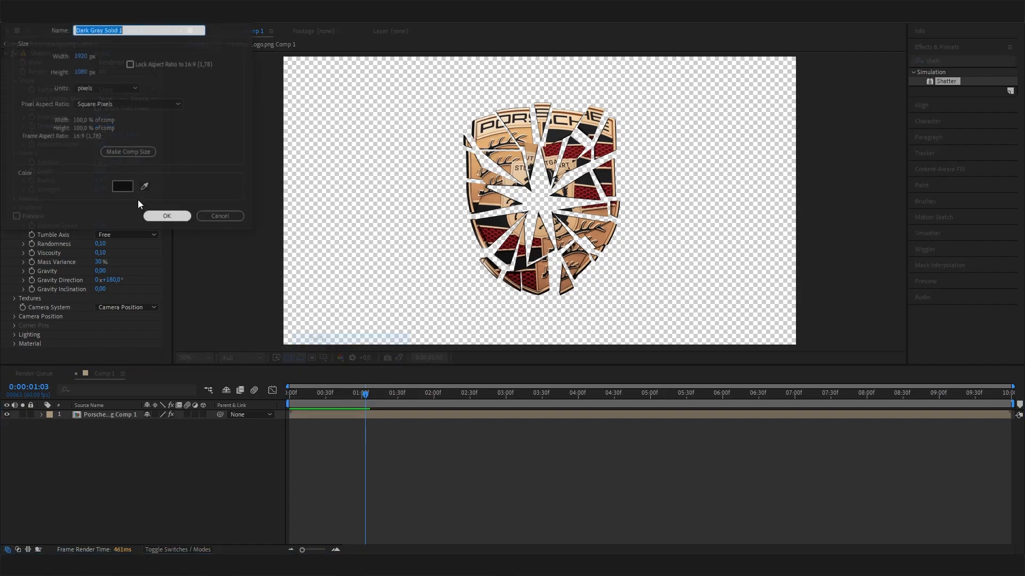
Step: Create a dark gray solid behind the logo and check the shatter over it
{"action": "left_click", "coordinate": [167, 216]}
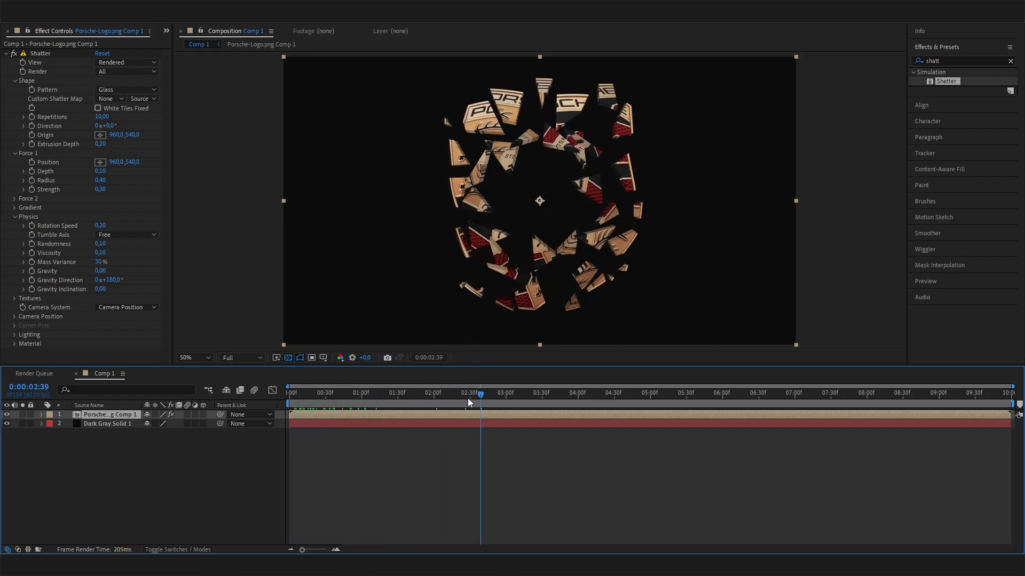
{"action": "left_click", "coordinate": [371, 395]}
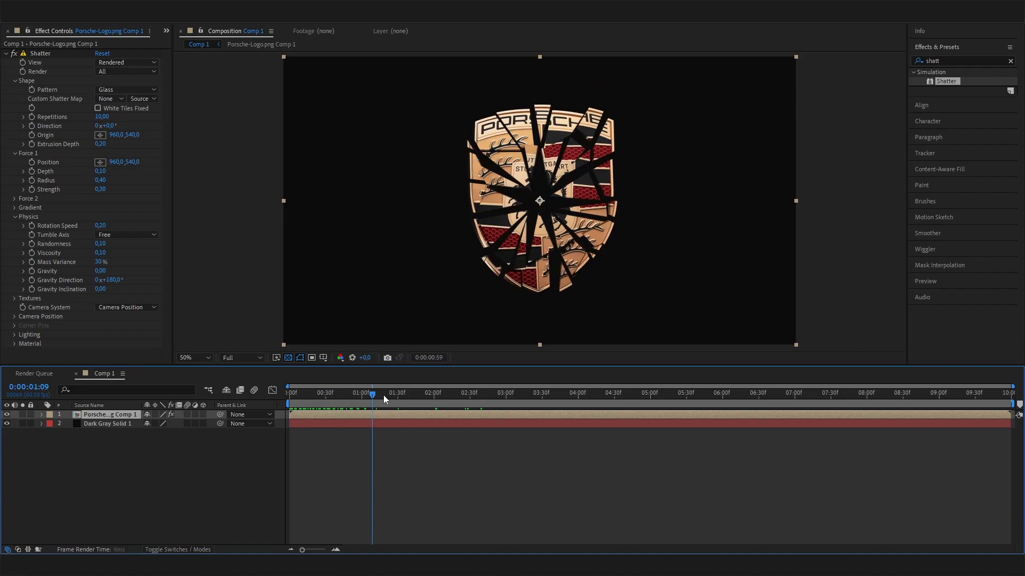
{"action": "left_click", "coordinate": [497, 395]}
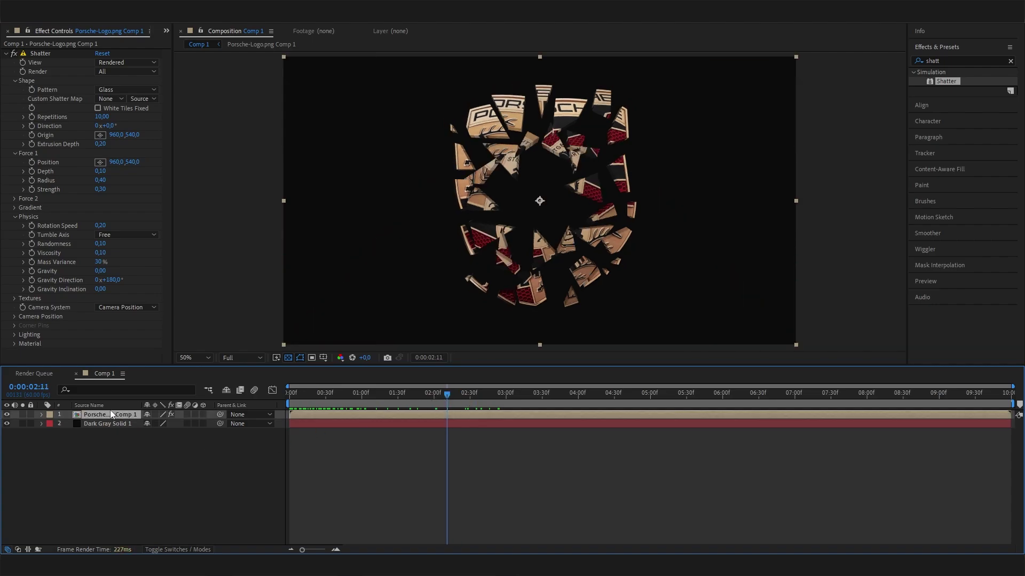
{"action": "left_click", "coordinate": [461, 394]}
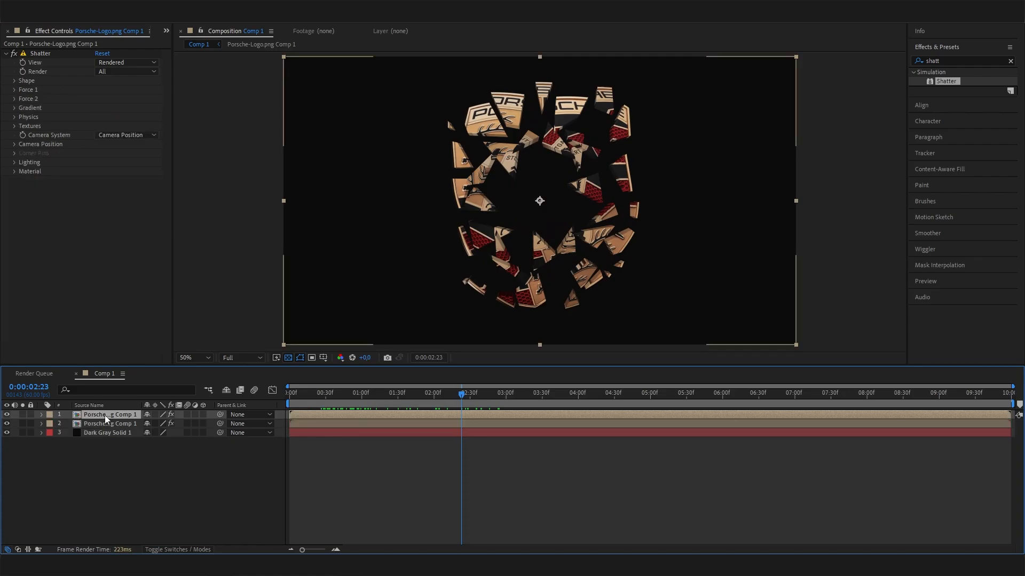
Step: Apply CC Light Burst 2.5 to the duplicated logo layer with Ray Length -500
{"action": "left_click", "coordinate": [13, 81]}
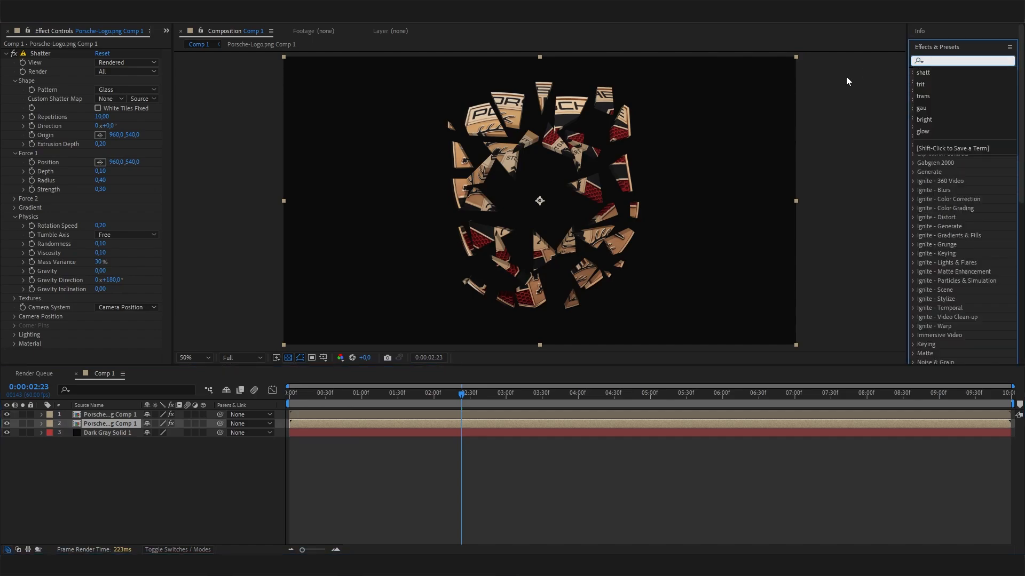
{"action": "type", "text": "lug"}
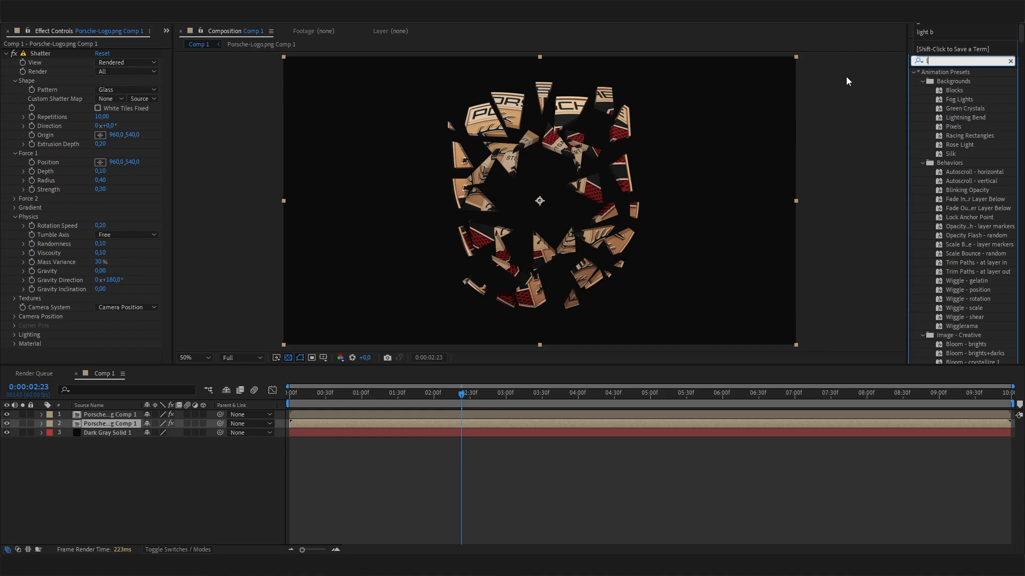
{"action": "type", "text": "light bu"}
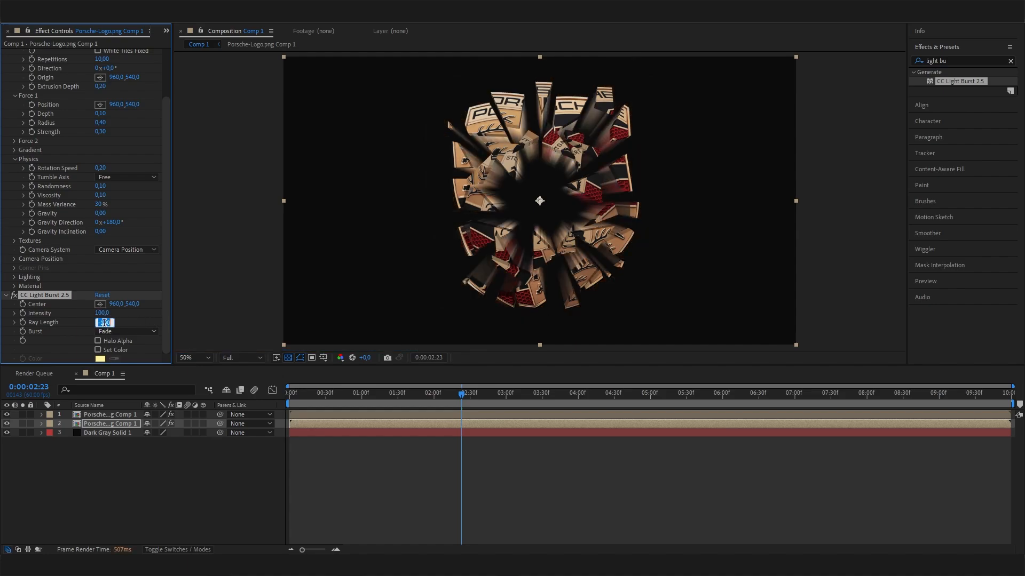
{"action": "type", "text": "-500"}
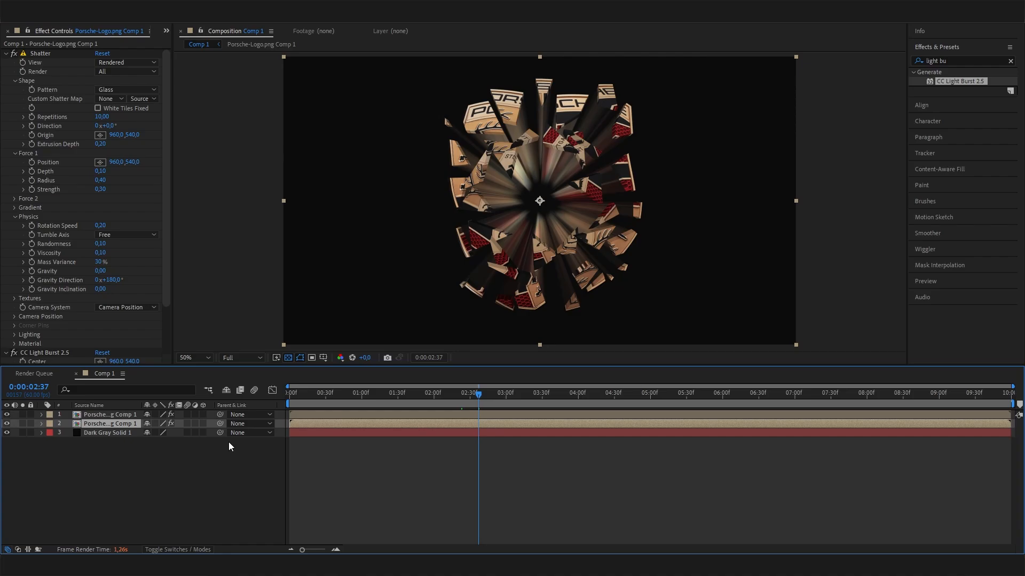
Step: Lower the light-burst copy's opacity to 33%
{"action": "left_click", "coordinate": [41, 422]}
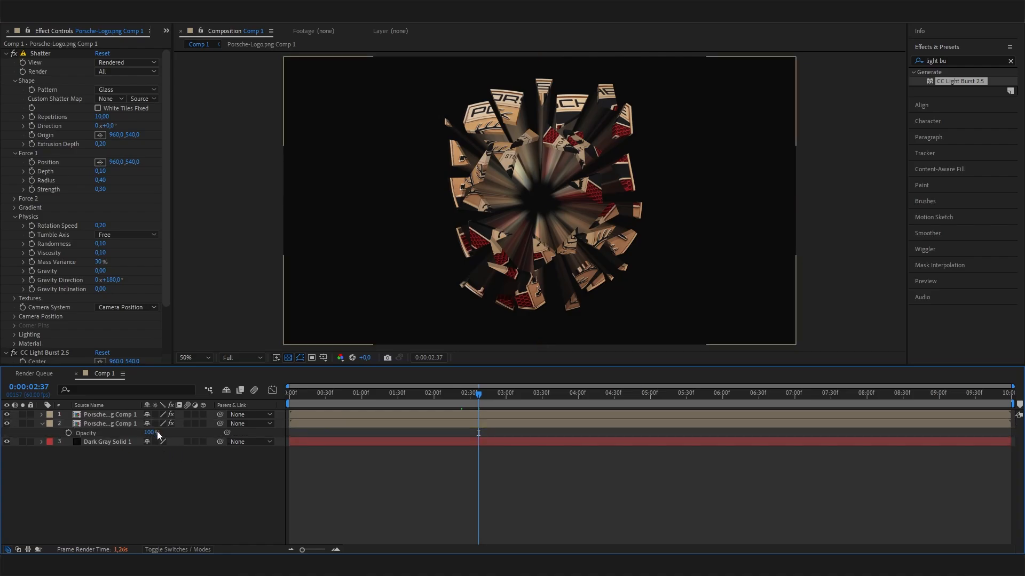
{"action": "double_click", "coordinate": [152, 433]}
{"action": "type", "text": "20"}
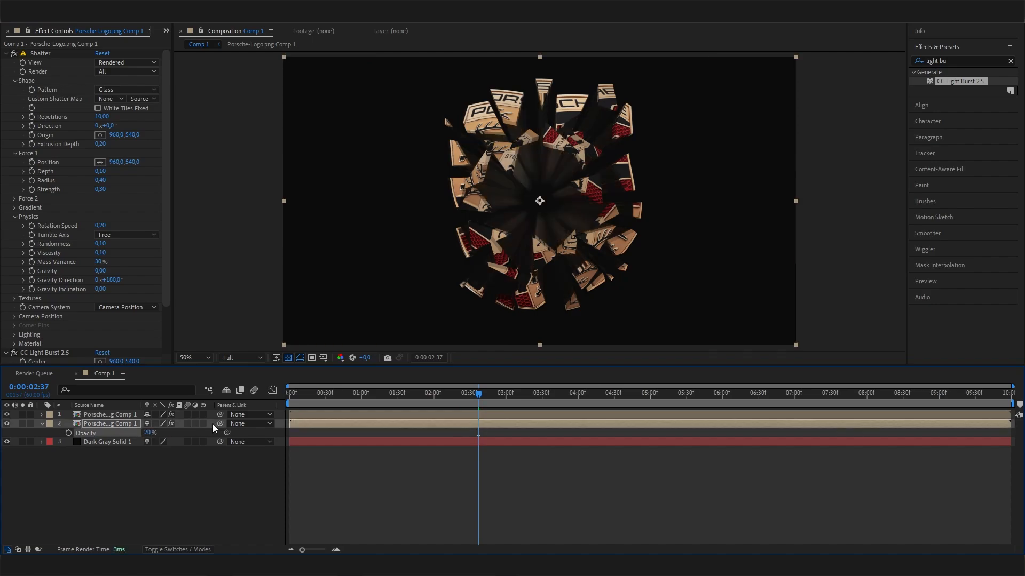
{"action": "double_click", "coordinate": [151, 434]}
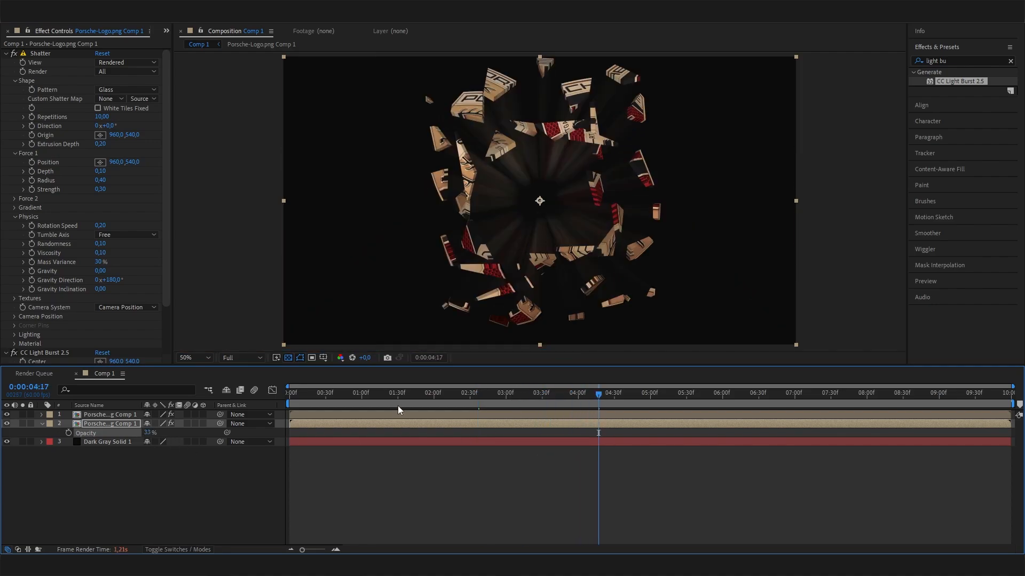
Step: Add an adjustment layer above all layers and apply the Glow effect to it
{"action": "left_click", "coordinate": [403, 393]}
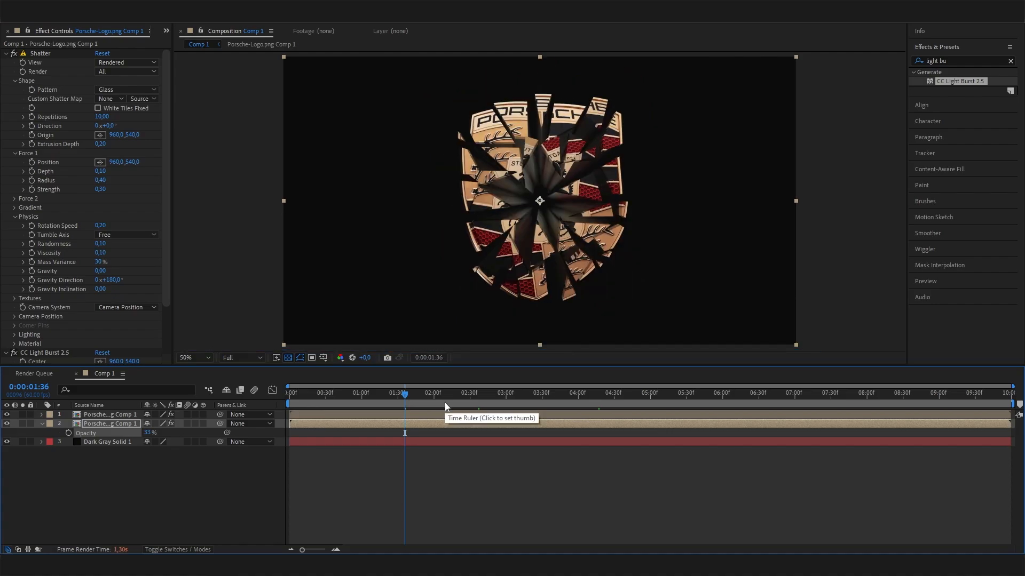
{"action": "mouse_move", "coordinate": [202, 485]}
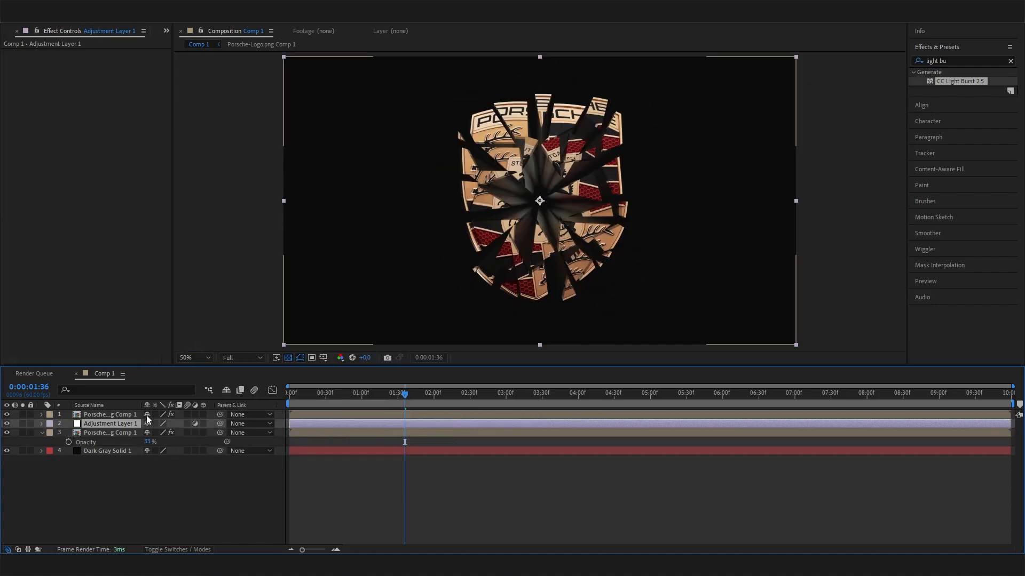
{"action": "left_click_drag", "start_coordinate": [110, 423], "coordinate": [110, 414]}
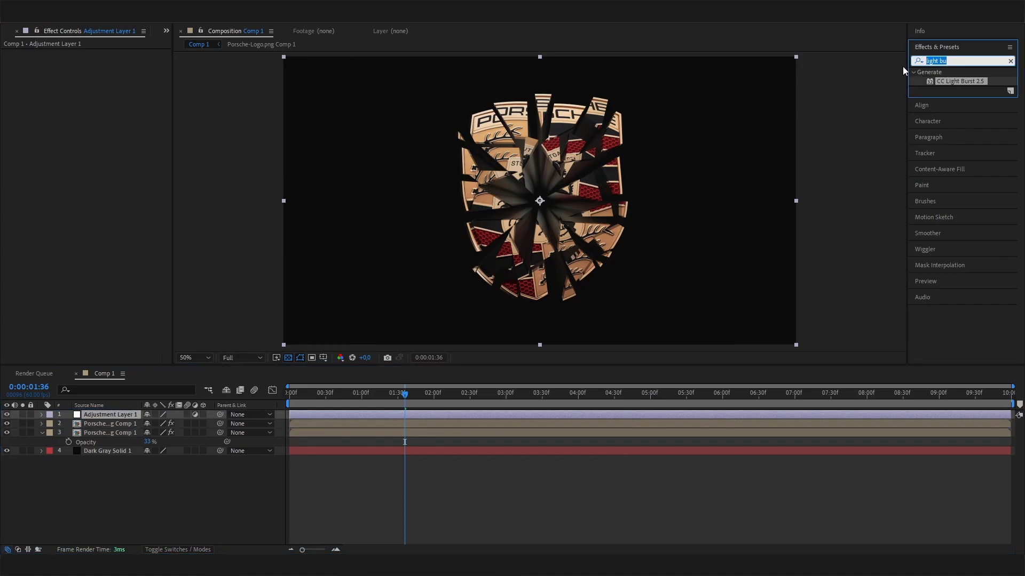
{"action": "type", "text": "glow"}
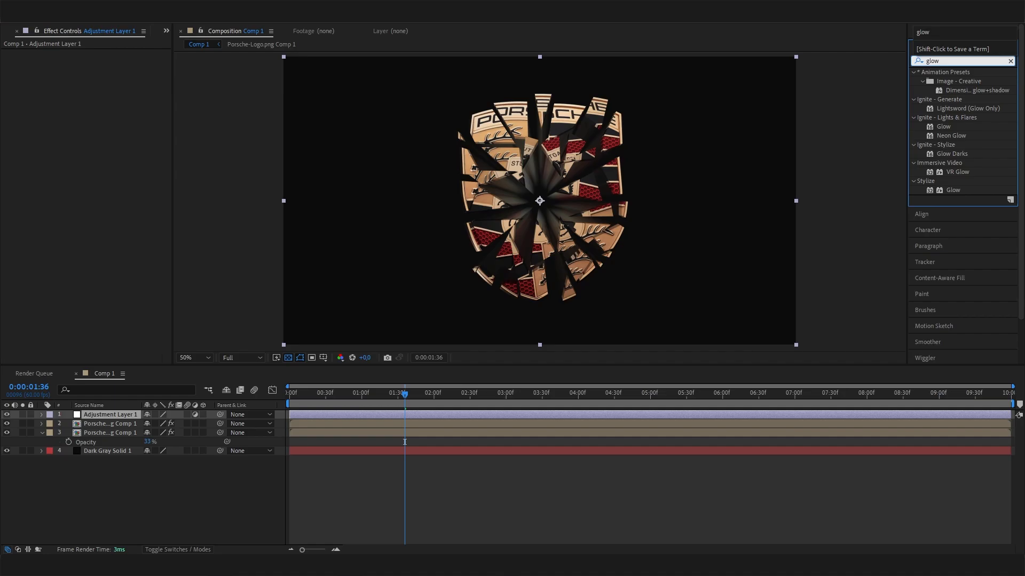
{"action": "double_click", "coordinate": [953, 190]}
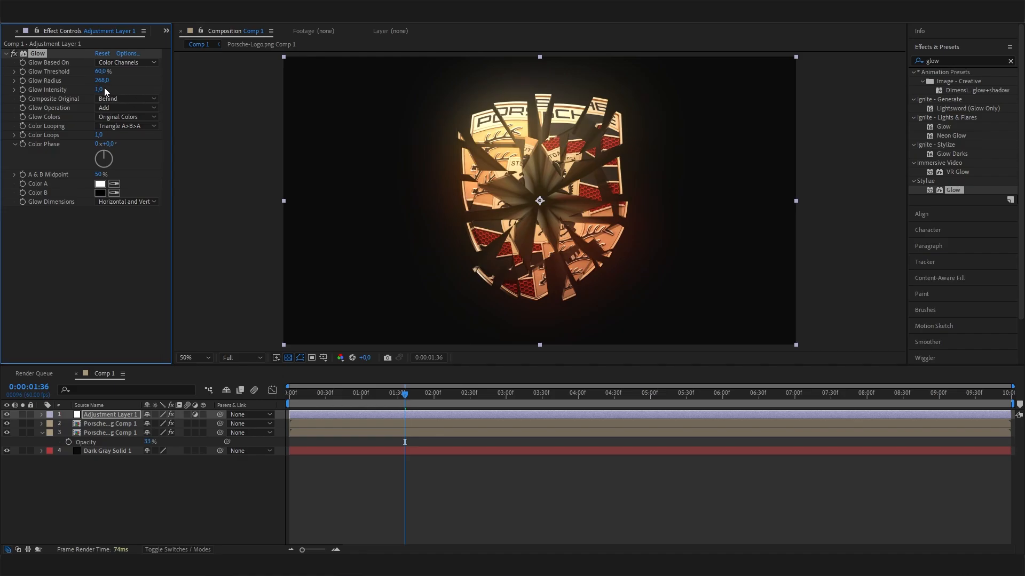
Step: Set Glow Intensity to 0.3 and tweak the glow while checking mid-explosion frames
{"action": "double_click", "coordinate": [99, 90]}
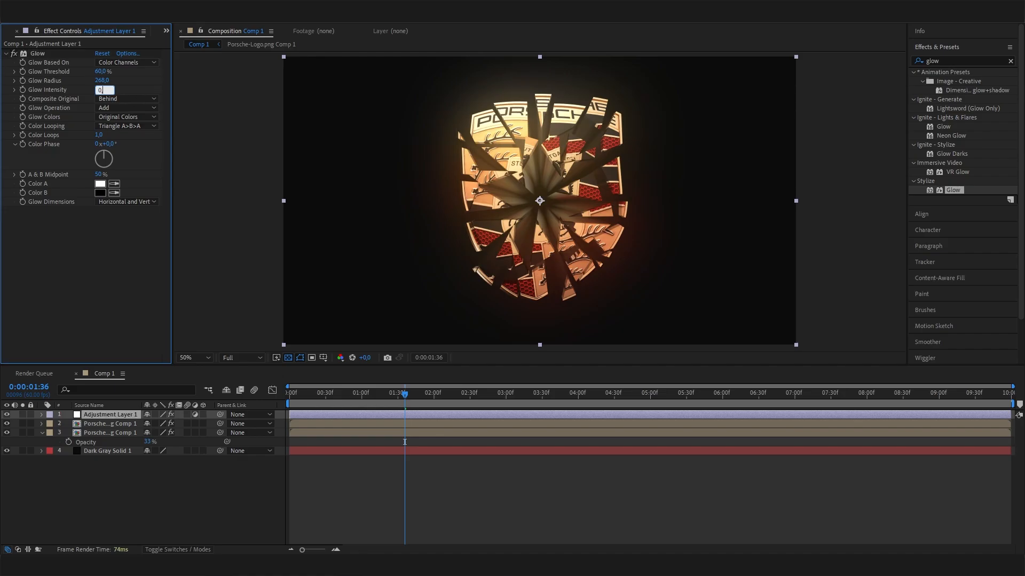
{"action": "type", "text": "0.3"}
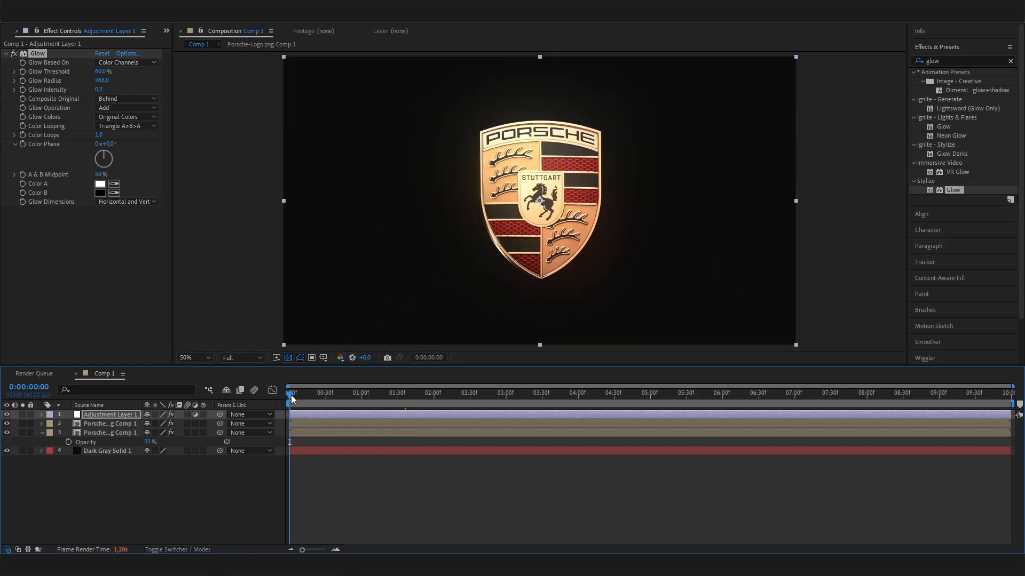
{"action": "left_click", "coordinate": [432, 405]}
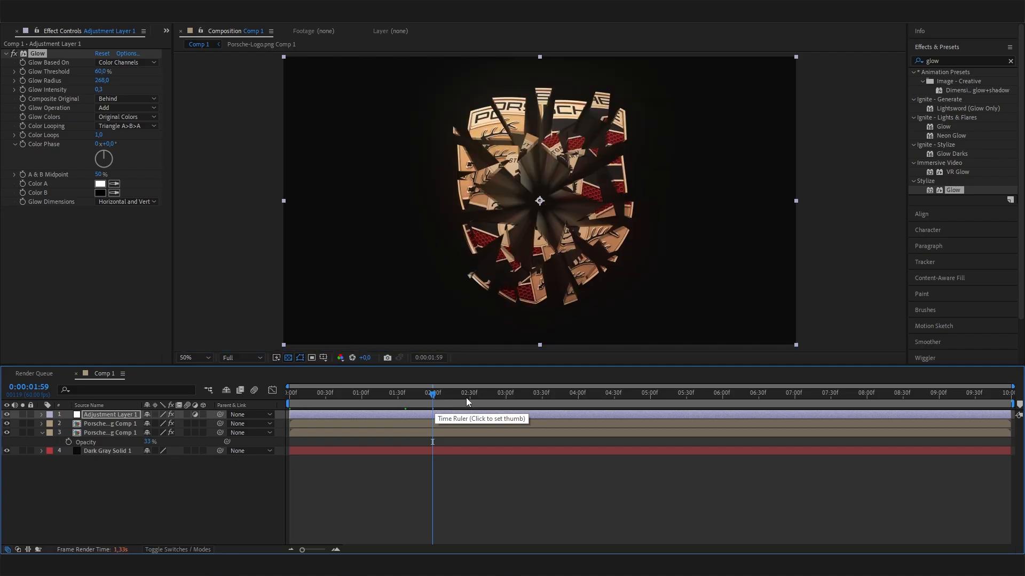
{"action": "left_click", "coordinate": [467, 393]}
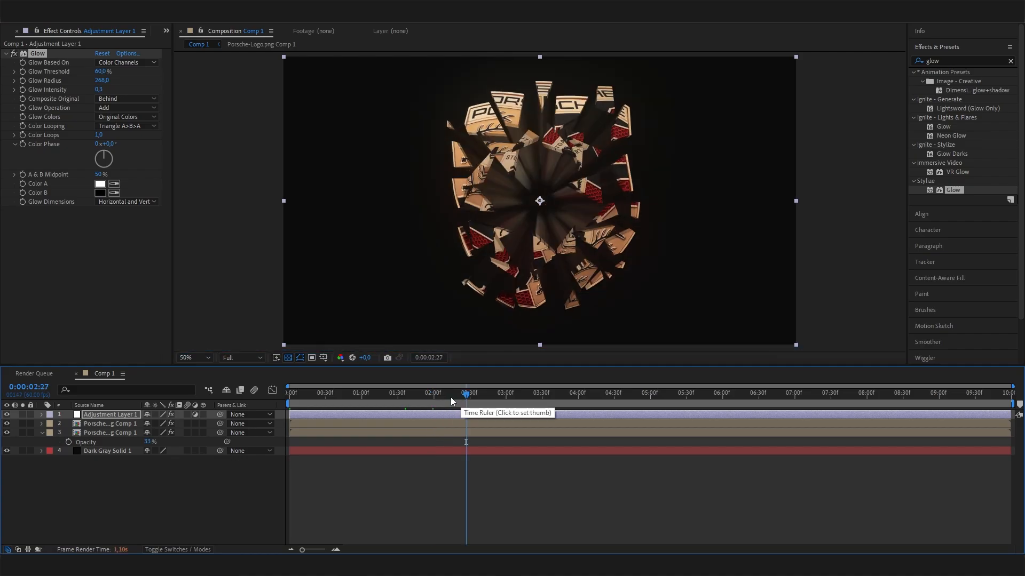
{"action": "left_click", "coordinate": [102, 81]}
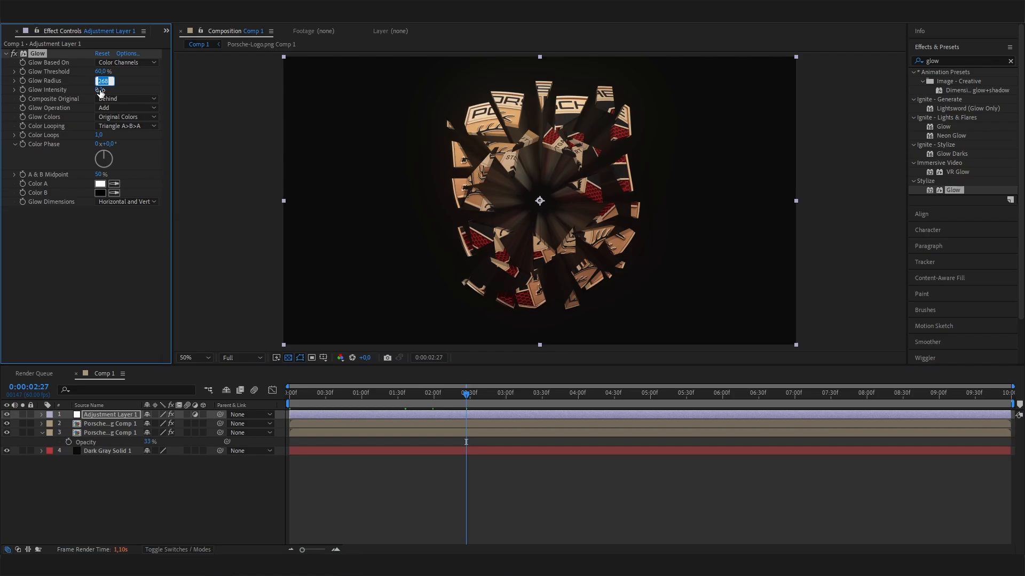
{"action": "left_click", "coordinate": [101, 90]}
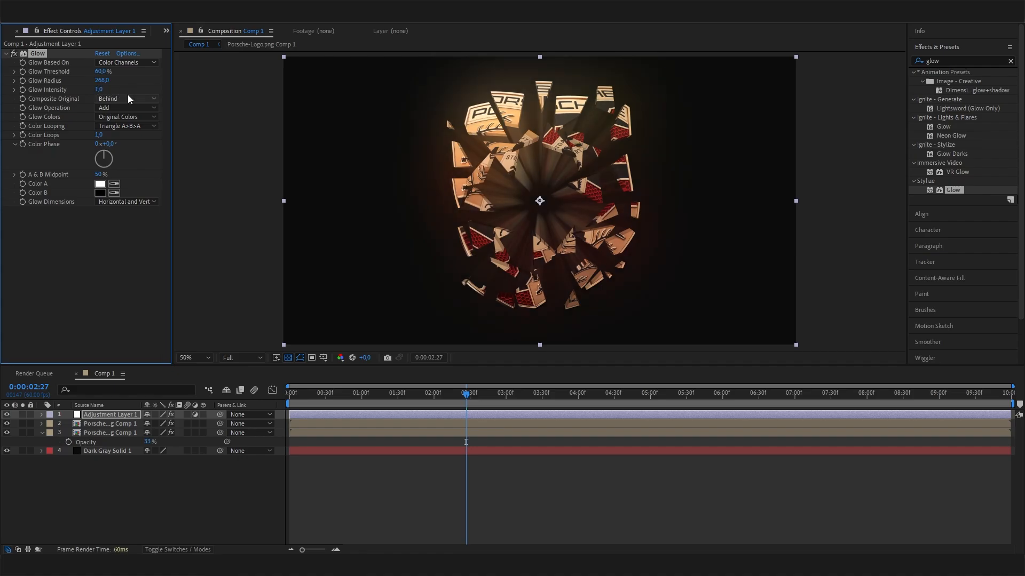
{"action": "left_click", "coordinate": [550, 394]}
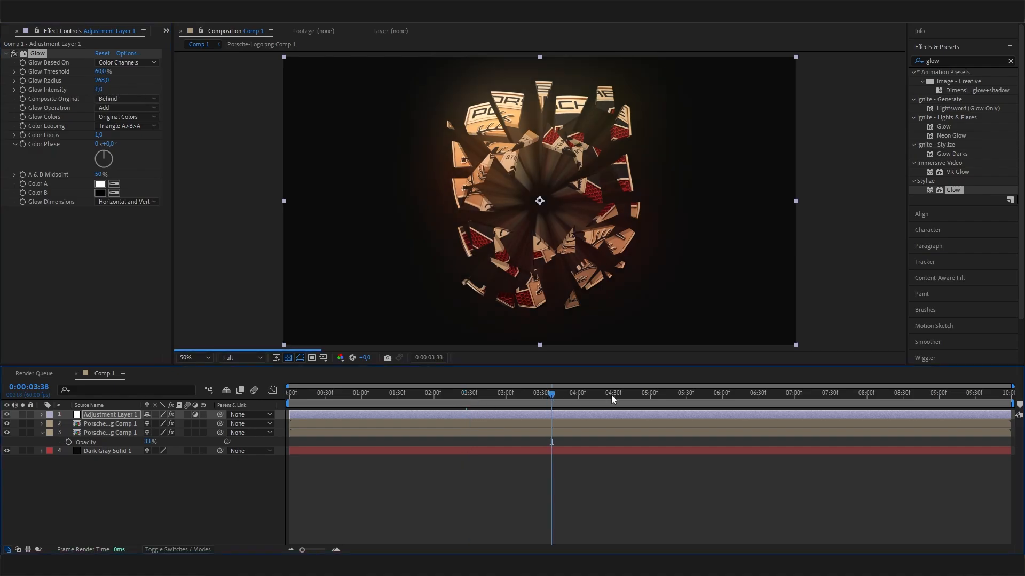